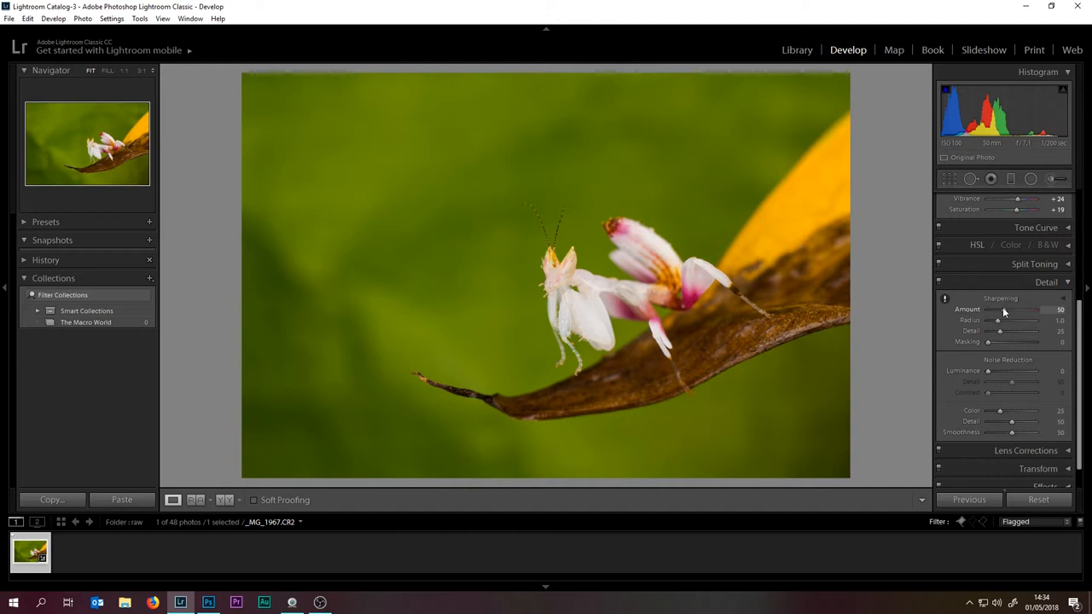
# Drag the Detail panel's Sharpening Amount slider from 50 down to 25
pyautogui.moveTo(1015, 309); pyautogui.dragTo(1024, 309)
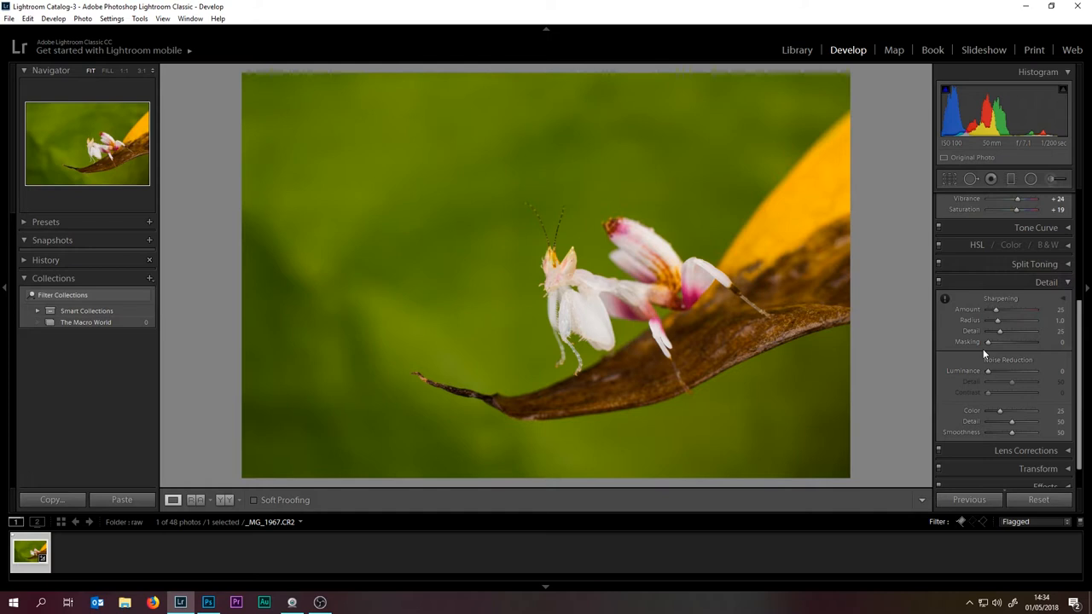